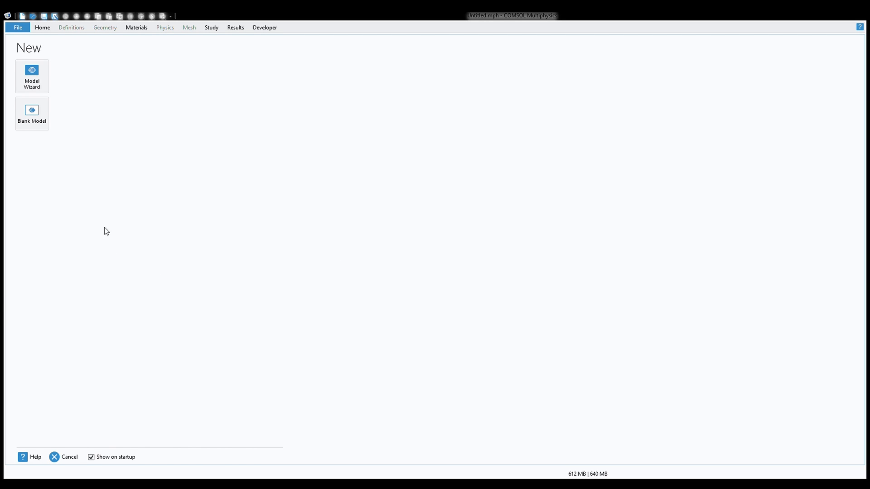
Start a new model via the Model Wizard, choose the space dimension and browse Fluid Flow > Fluid-Structure Interaction
{"action": "left_click", "coordinate": [32, 77]}
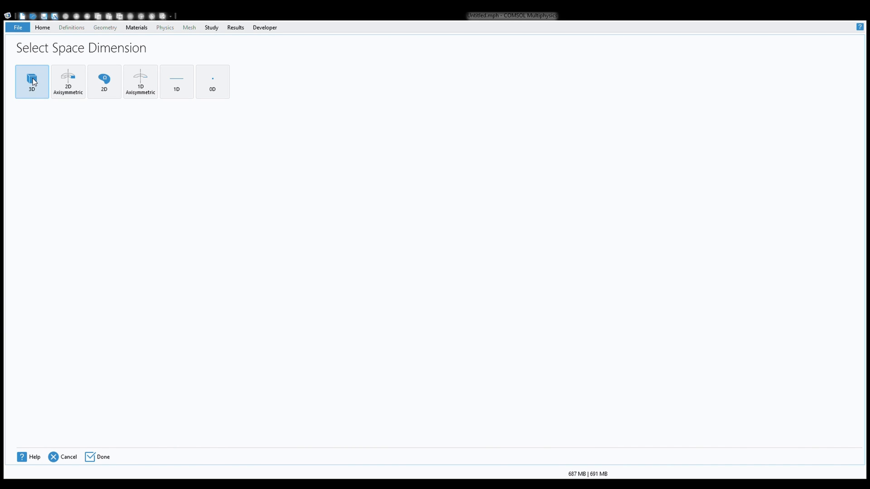
{"action": "left_click", "coordinate": [103, 81]}
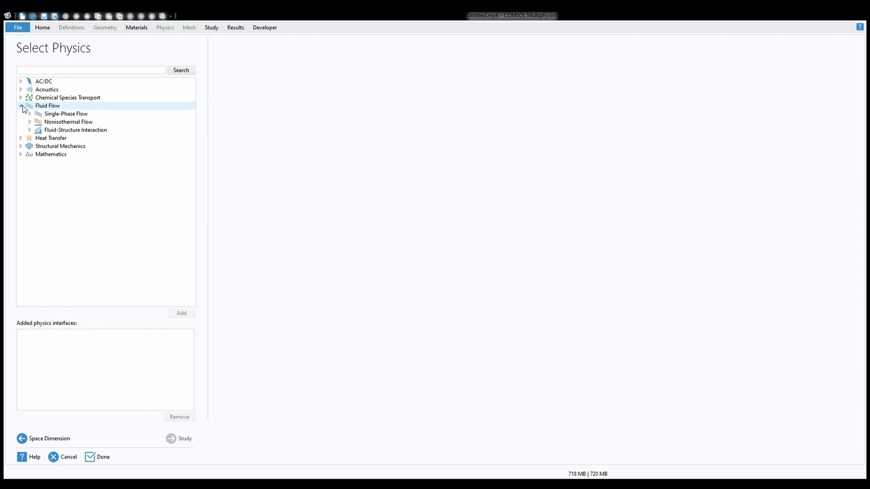
{"action": "left_click", "coordinate": [75, 130]}
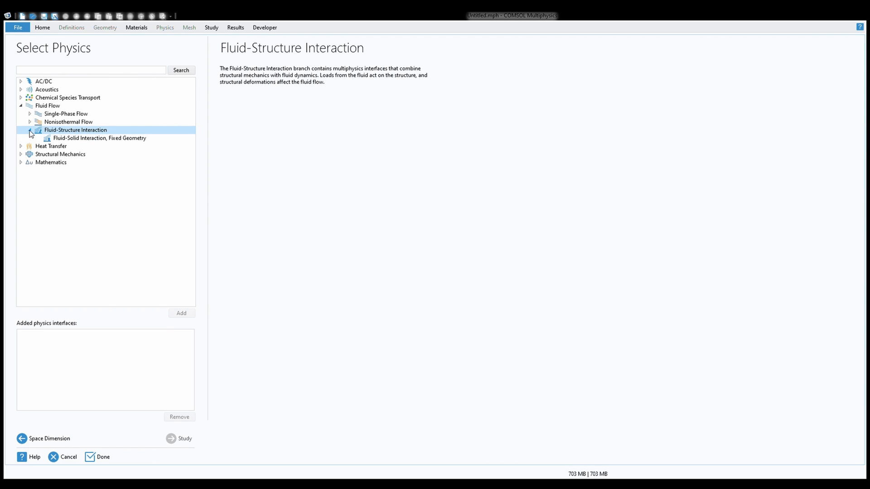
{"action": "left_click", "coordinate": [99, 138]}
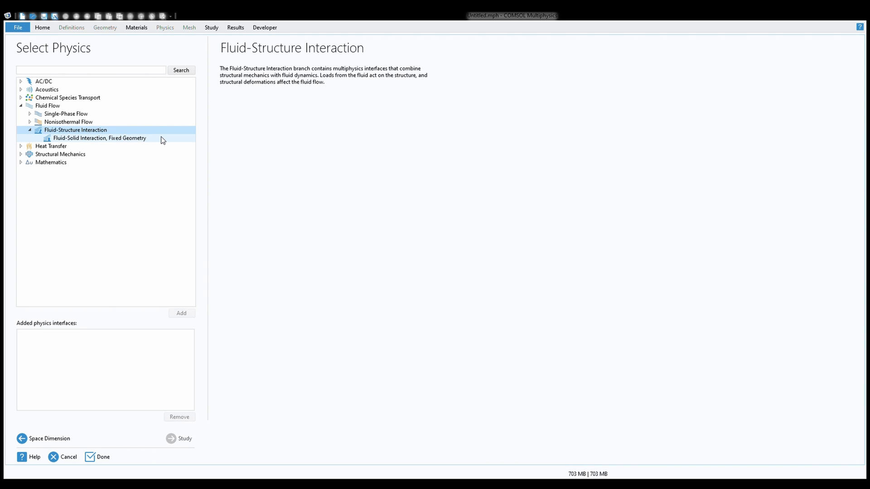
Add Fluid-Solid Interaction, Fixed Geometry physics and review the Laminar Flow interface variables
{"action": "left_click", "coordinate": [99, 138]}
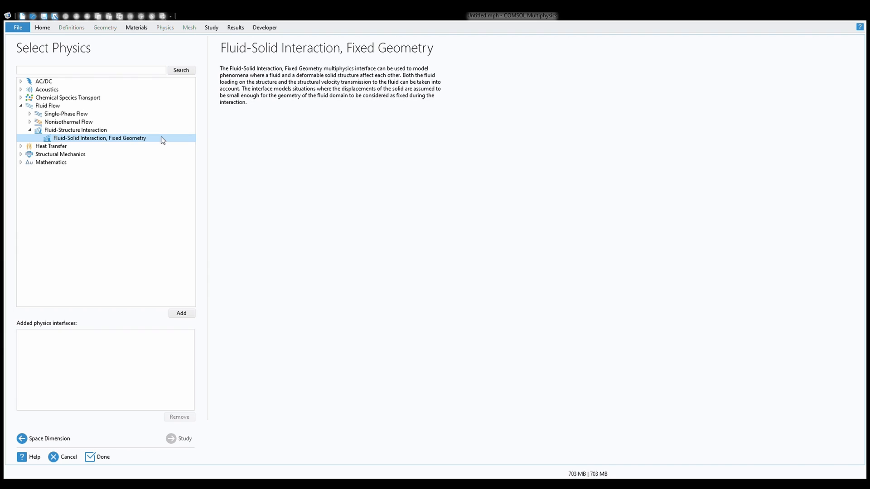
{"action": "mouse_move", "coordinate": [181, 314]}
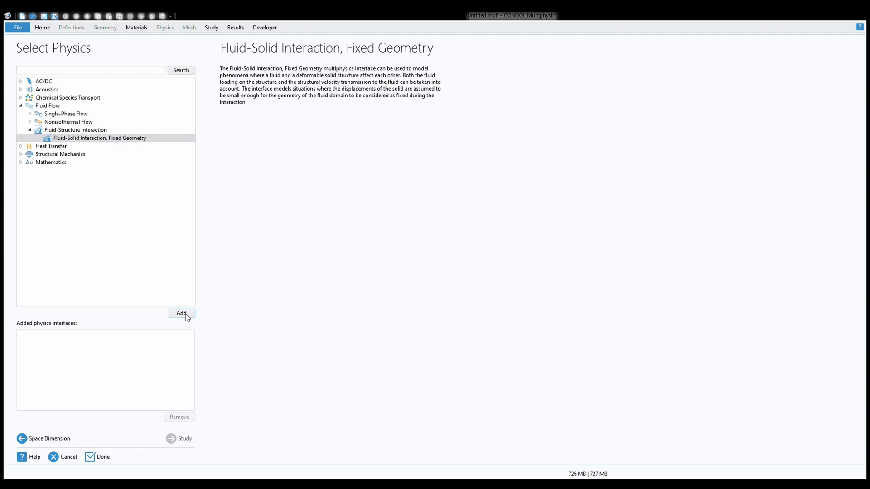
{"action": "left_click", "coordinate": [181, 312]}
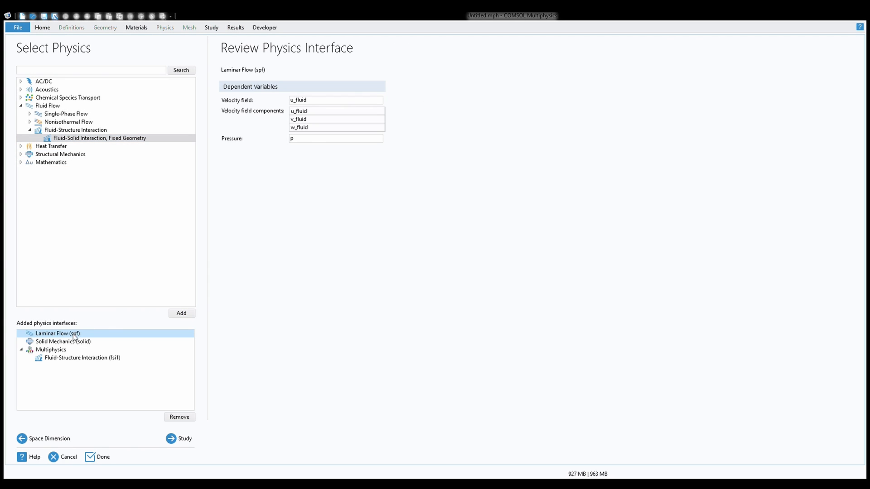
{"action": "left_click", "coordinate": [82, 357]}
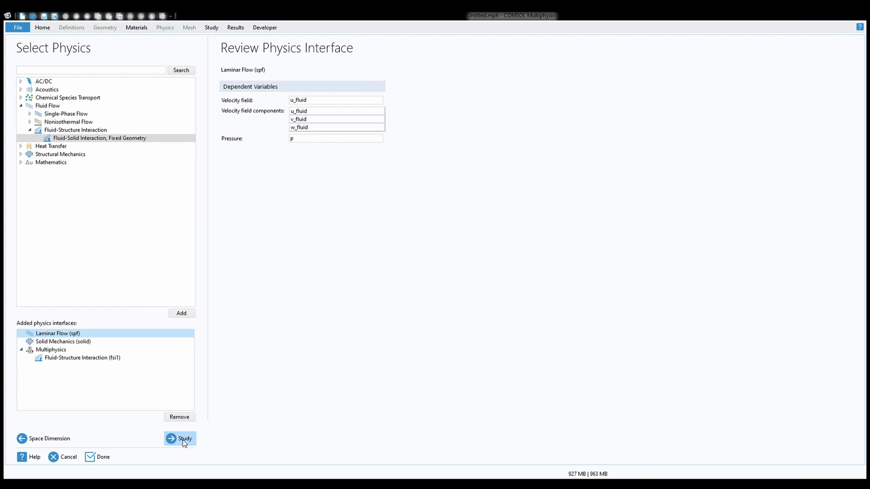
Choose a Stationary study under General Studies
{"action": "left_click", "coordinate": [183, 439]}
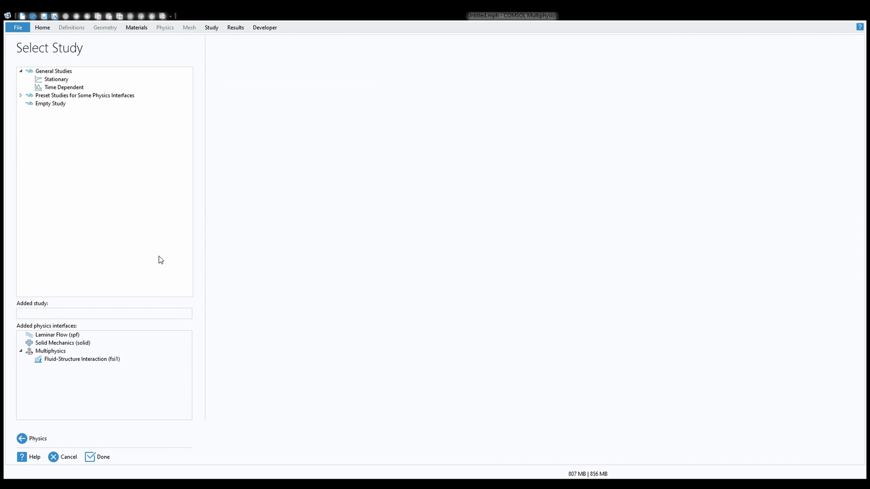
{"action": "left_click", "coordinate": [55, 79]}
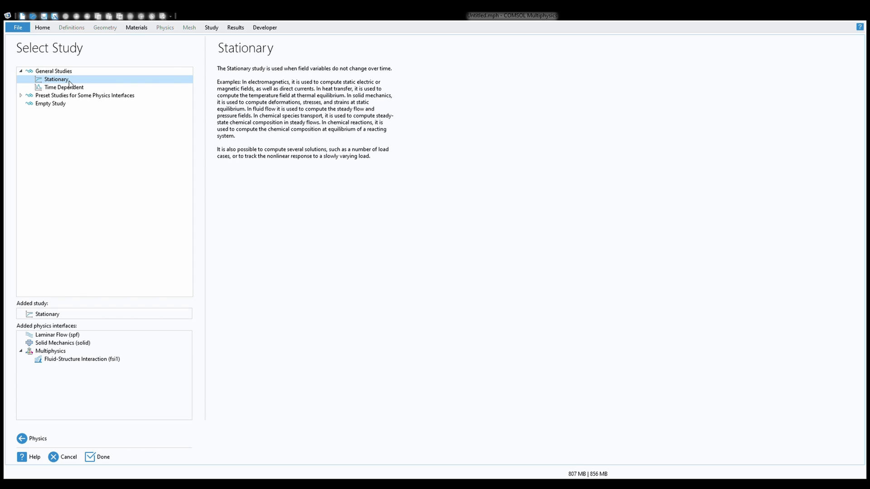
{"action": "mouse_move", "coordinate": [44, 68]}
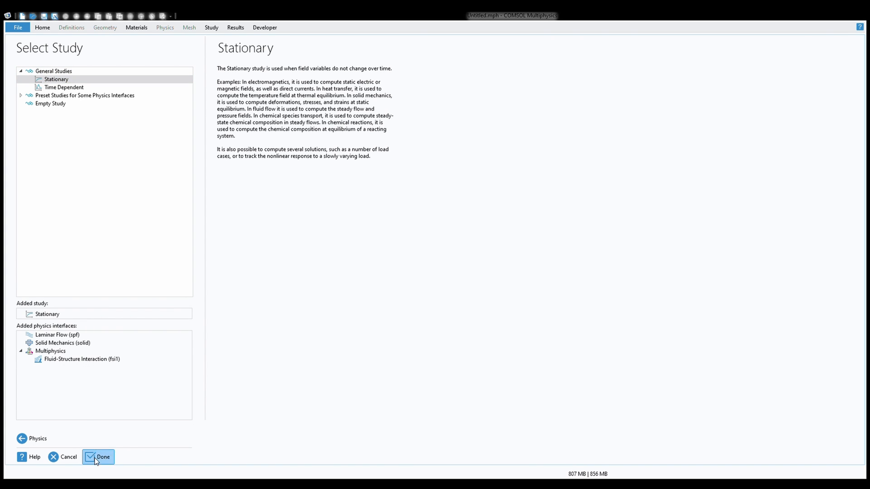
Finish the wizard and import arterydrawingv3.DXF into Geometry 1
{"action": "left_click", "coordinate": [103, 457]}
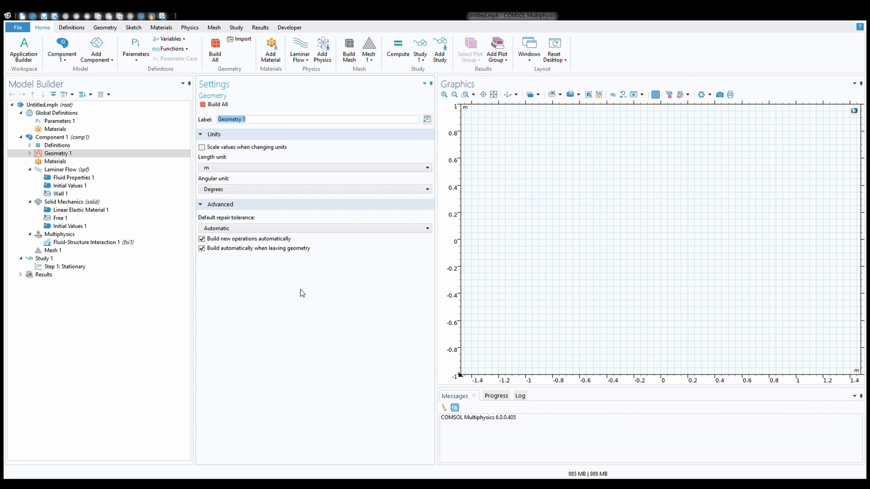
{"action": "mouse_move", "coordinate": [241, 39]}
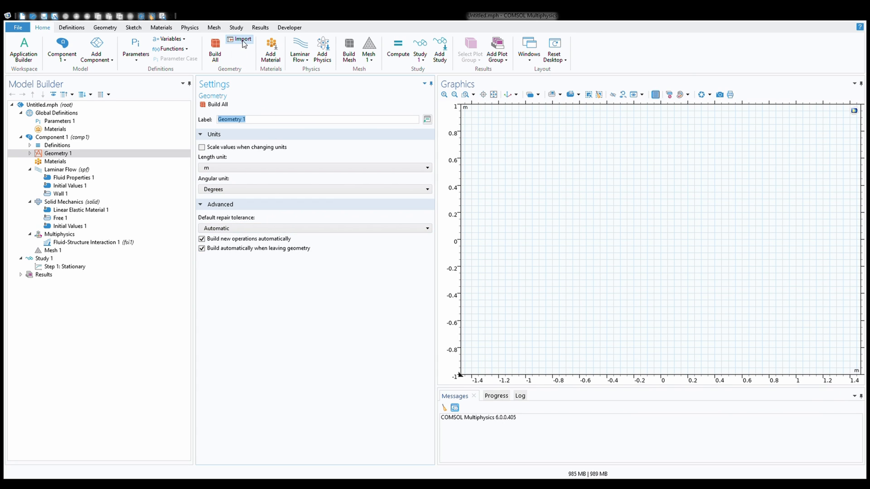
{"action": "left_click", "coordinate": [239, 39]}
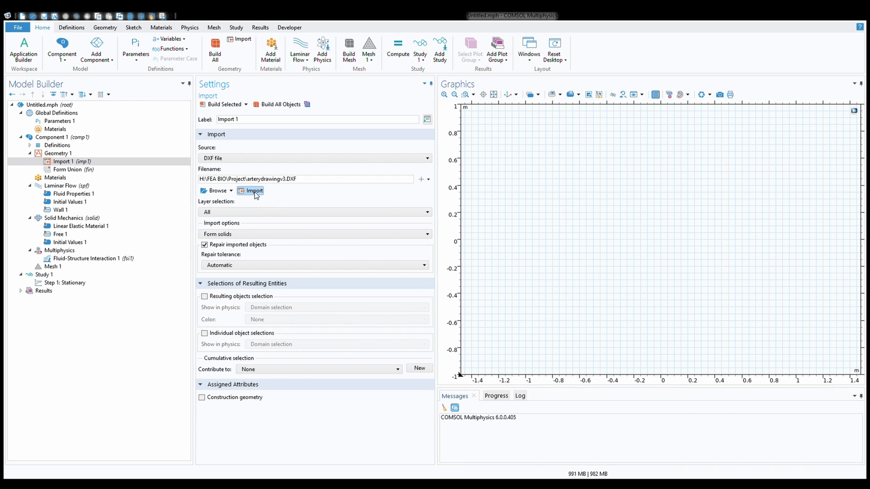
{"action": "left_click", "coordinate": [254, 191]}
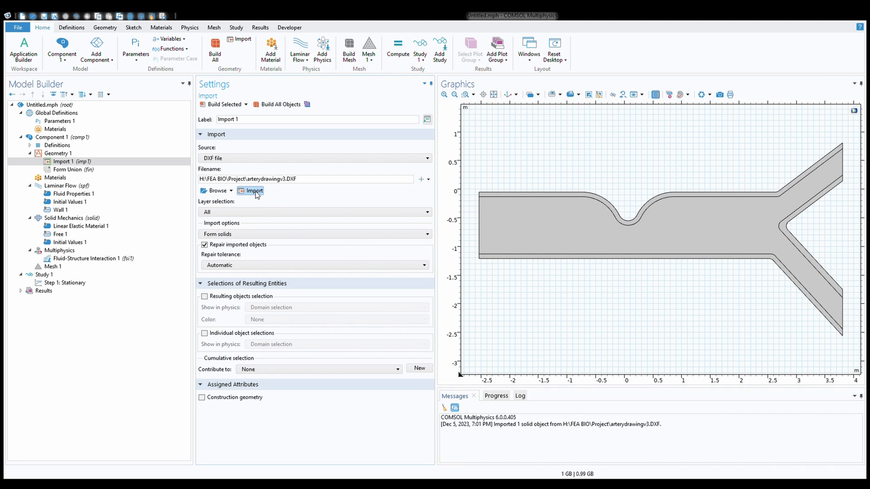
{"action": "left_click", "coordinate": [60, 154]}
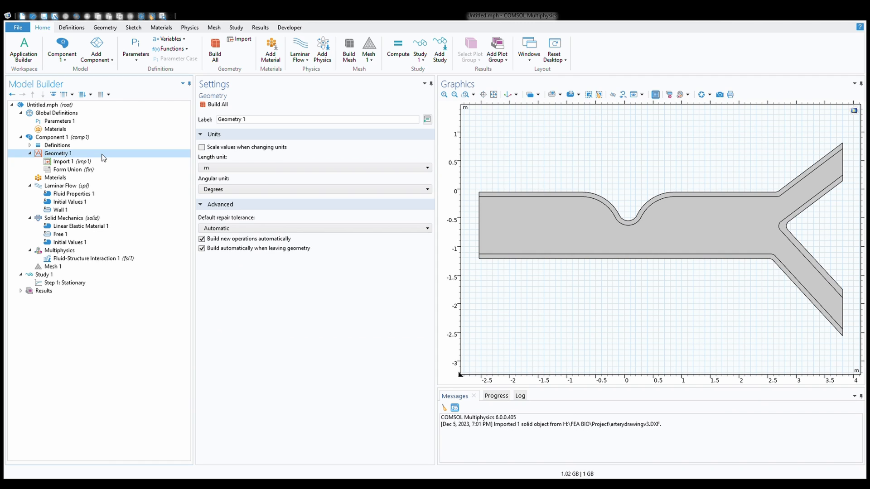
Set the Geometry 1 length unit to mm and review the Laminar Flow domain assignment
{"action": "left_click", "coordinate": [313, 168]}
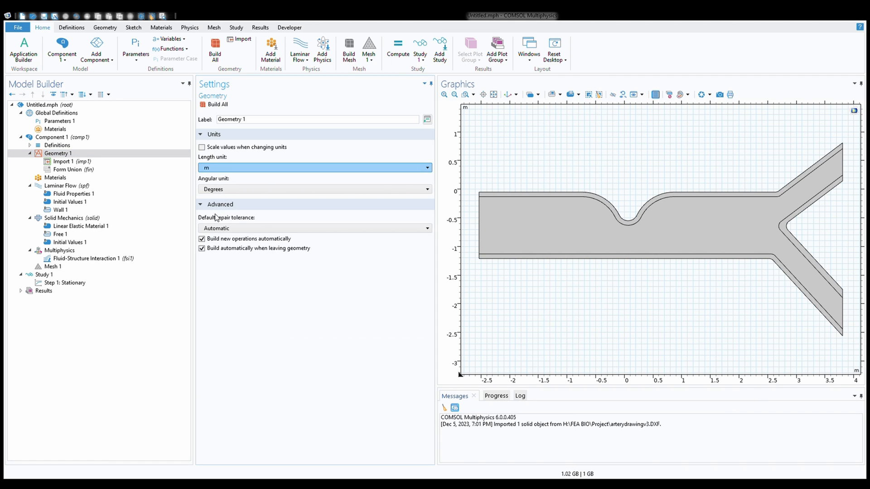
{"action": "left_click", "coordinate": [315, 168]}
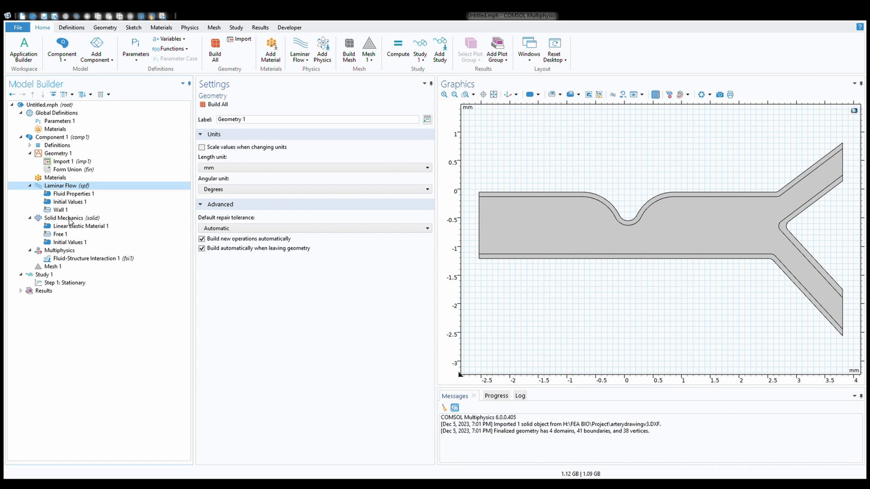
{"action": "left_click", "coordinate": [66, 185]}
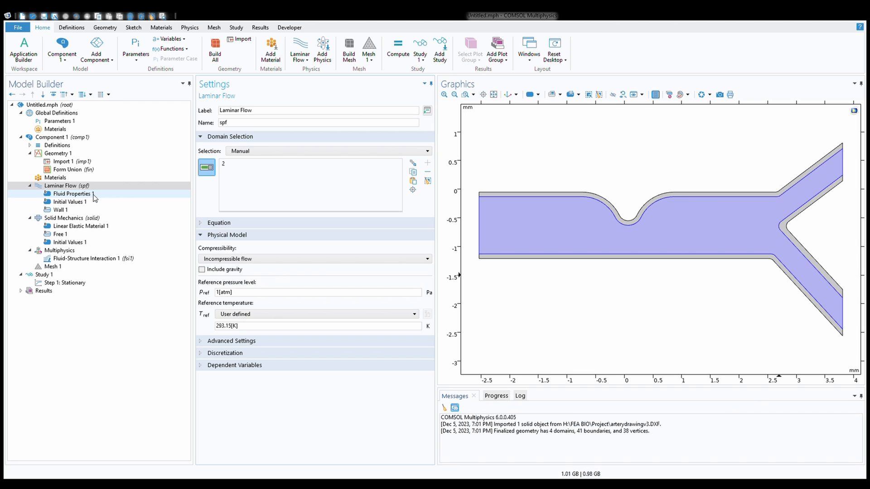
Make fluid density user-defined at 1000 kg/m³ and inspect the no-slip wall condition
{"action": "left_click", "coordinate": [72, 194]}
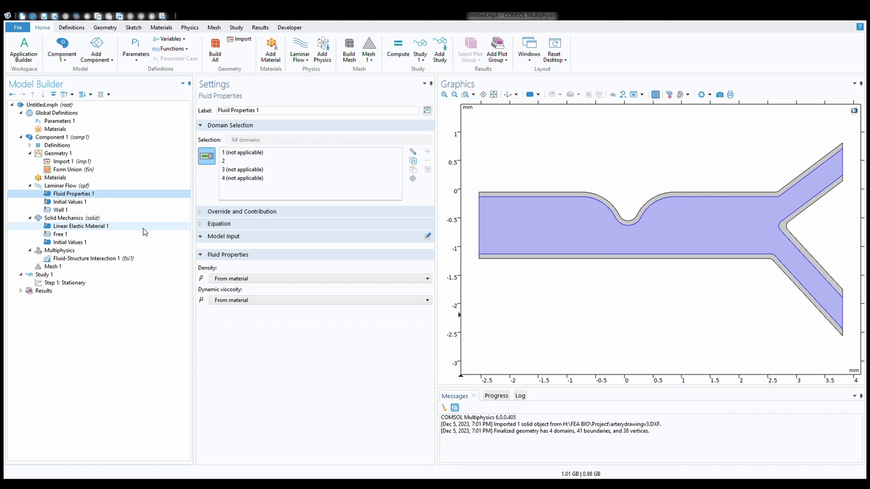
{"action": "left_click", "coordinate": [318, 278]}
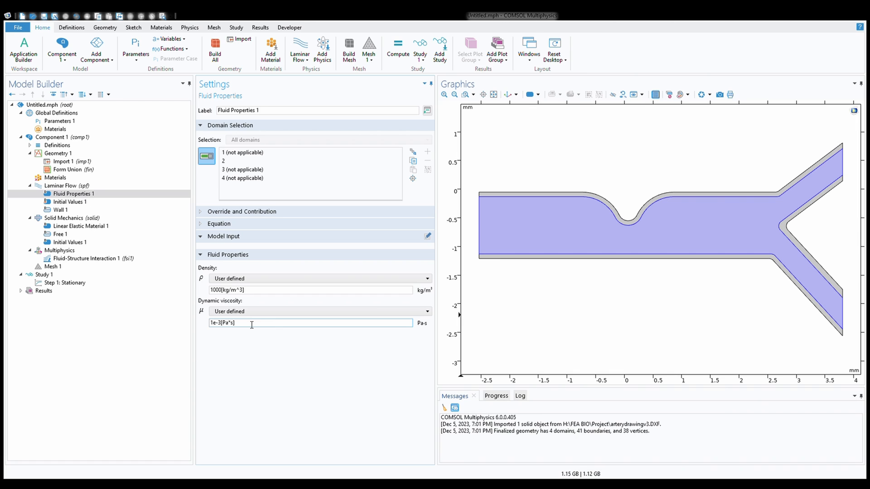
{"action": "left_click", "coordinate": [61, 209]}
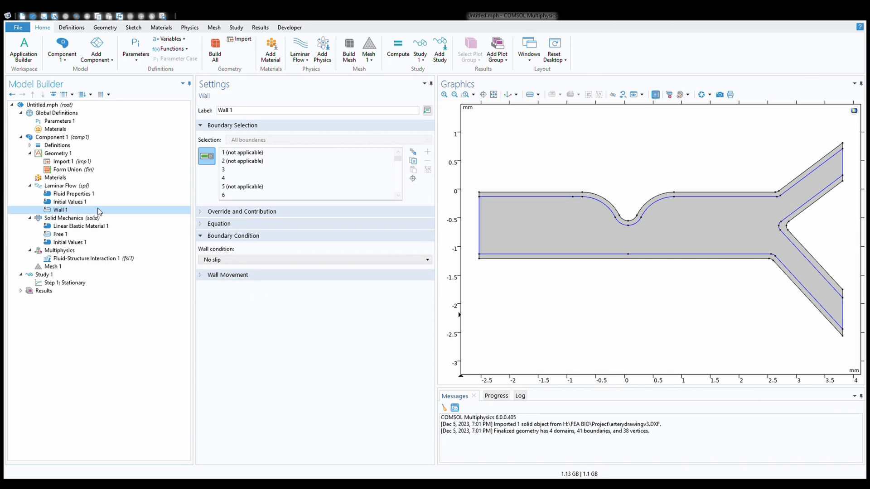
{"action": "mouse_move", "coordinate": [120, 216]}
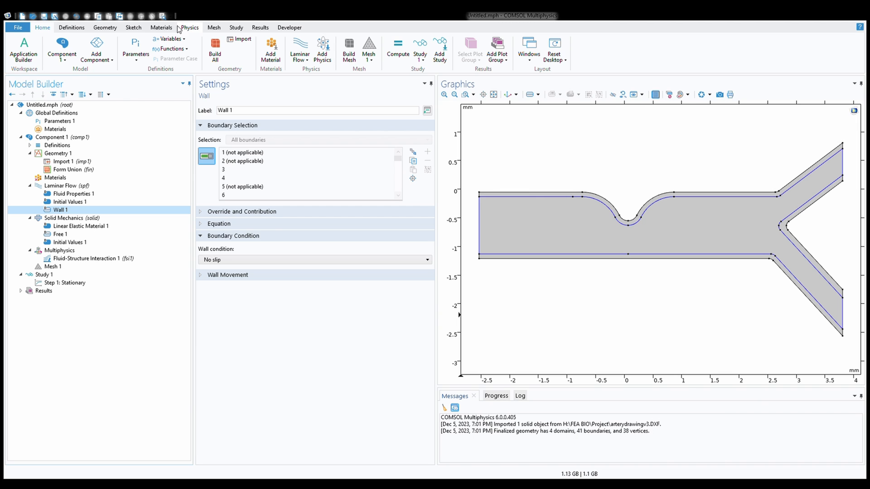
Add an Outlet boundary condition on the ends of both artery branches
{"action": "left_click", "coordinate": [190, 27]}
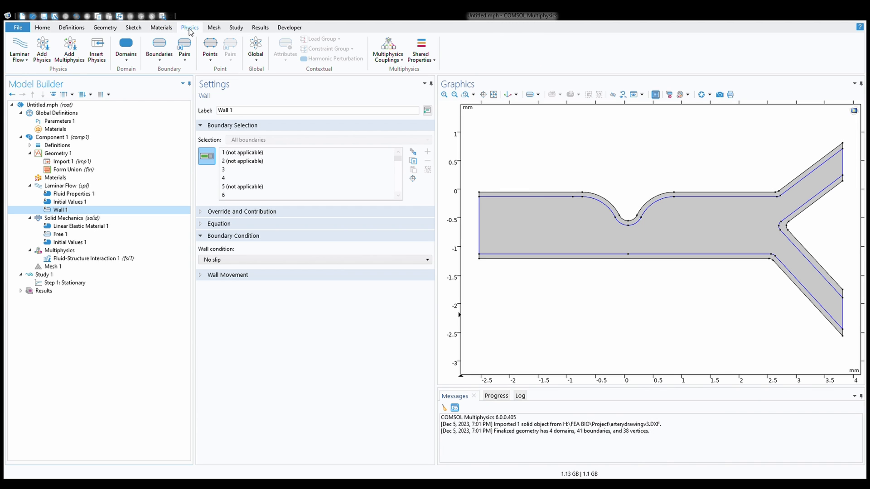
{"action": "left_click", "coordinate": [156, 47]}
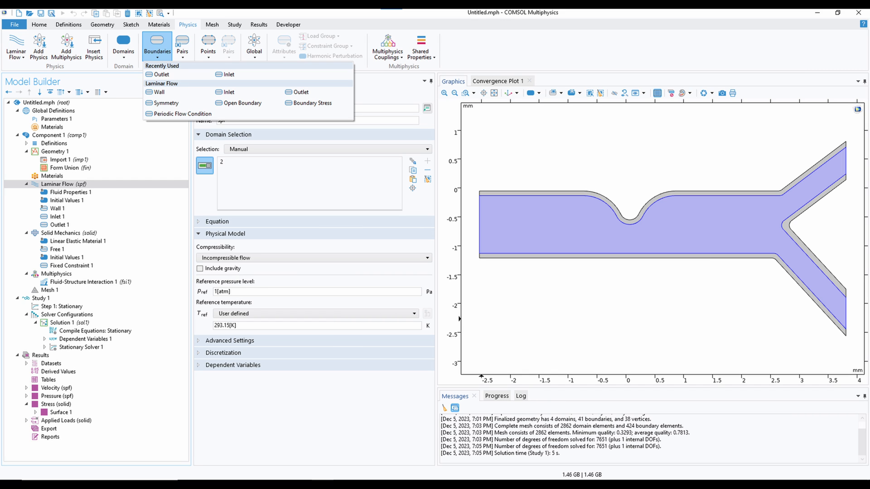
{"action": "left_click", "coordinate": [161, 74]}
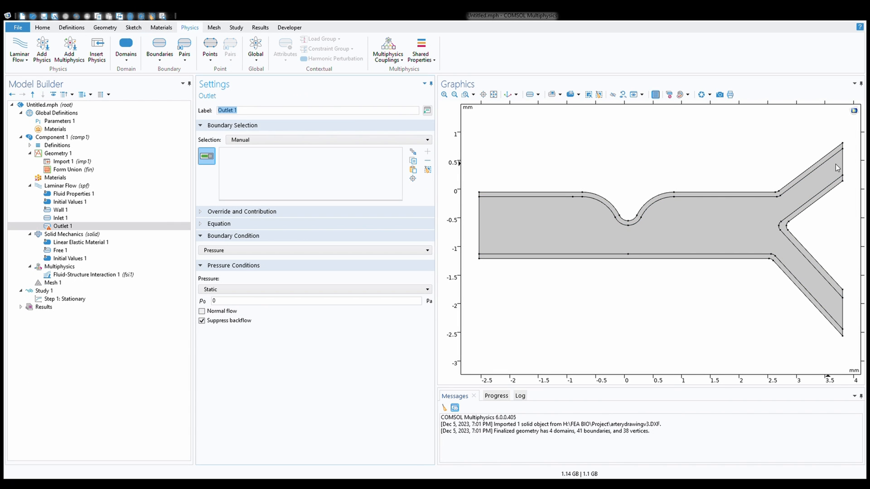
{"action": "left_click", "coordinate": [841, 310]}
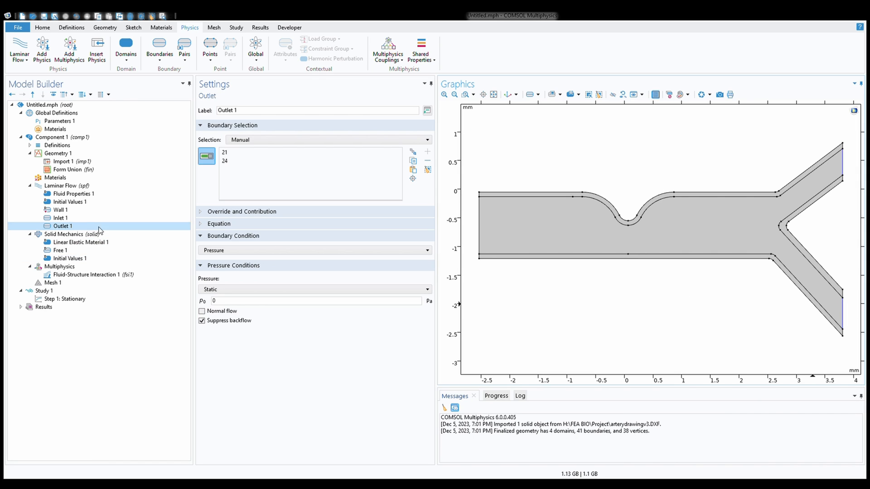
{"action": "left_click", "coordinate": [61, 209]}
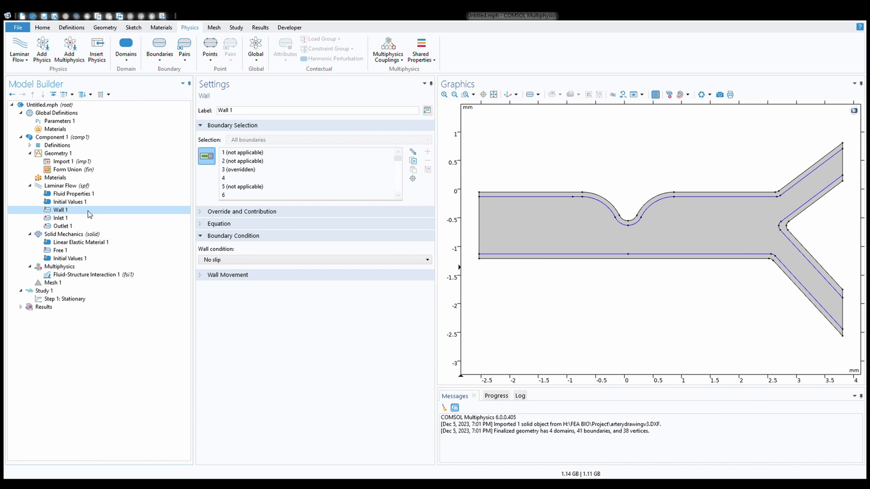
Set the inlet normal inflow velocity U0 to 5 m/s and review Solid Mechanics settings
{"action": "left_click", "coordinate": [61, 218]}
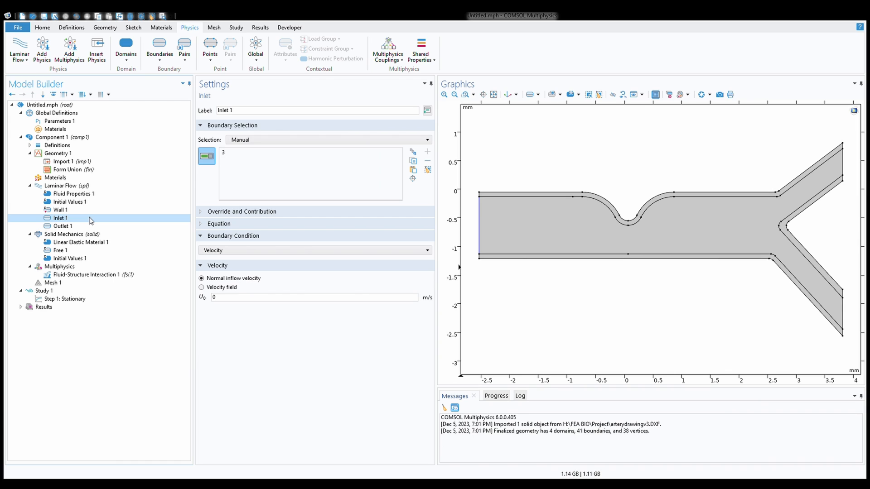
{"action": "left_click", "coordinate": [63, 226]}
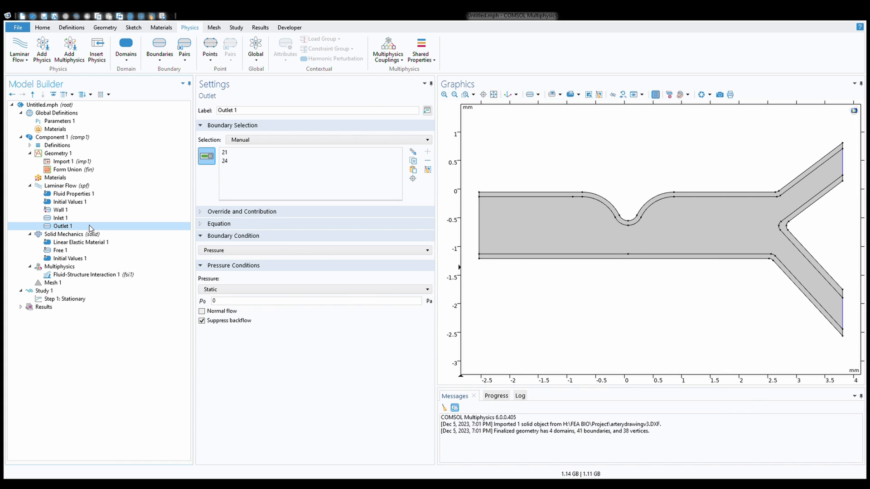
{"action": "left_click", "coordinate": [61, 219]}
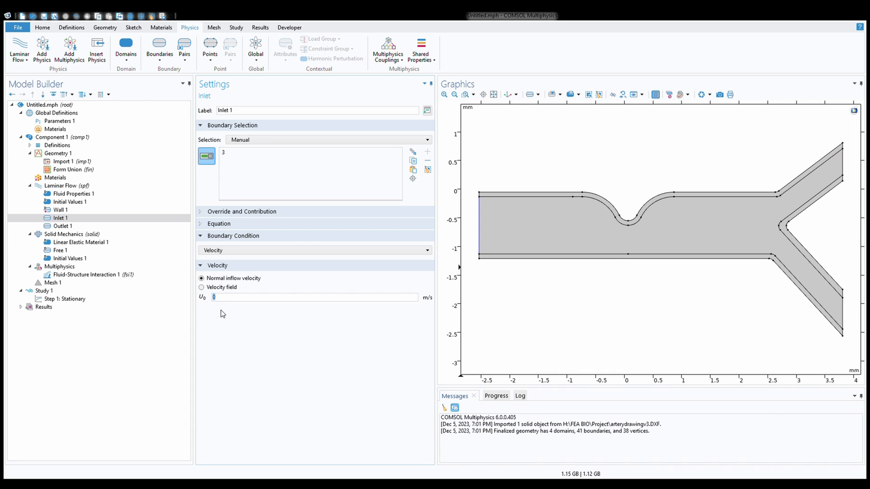
{"action": "type", "text": "5"}
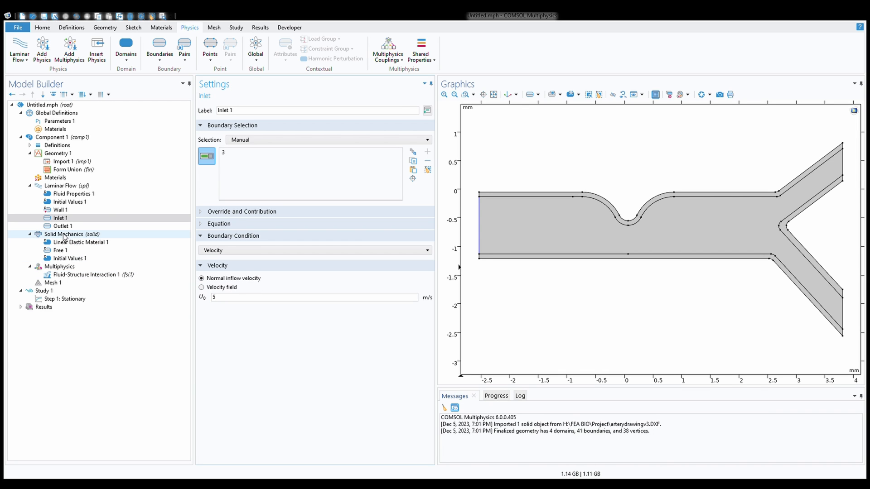
{"action": "left_click", "coordinate": [63, 234]}
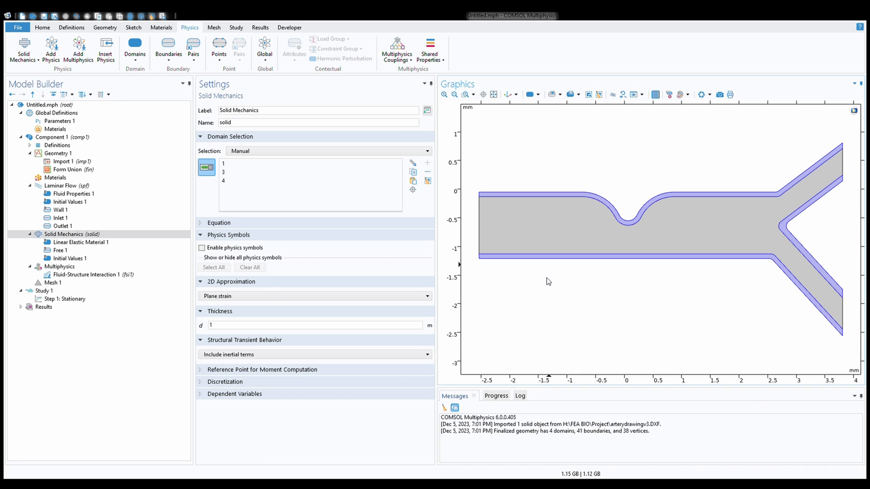
{"action": "mouse_move", "coordinate": [531, 280]}
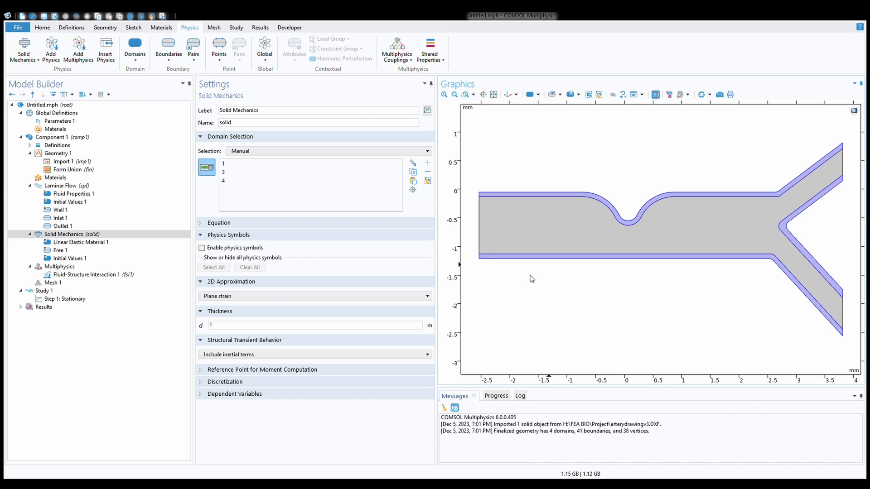
Set Linear Elastic Material to user-defined E = 5000 Pa, ν = 0.49 and density, then attempt a solve
{"action": "left_click", "coordinate": [81, 243]}
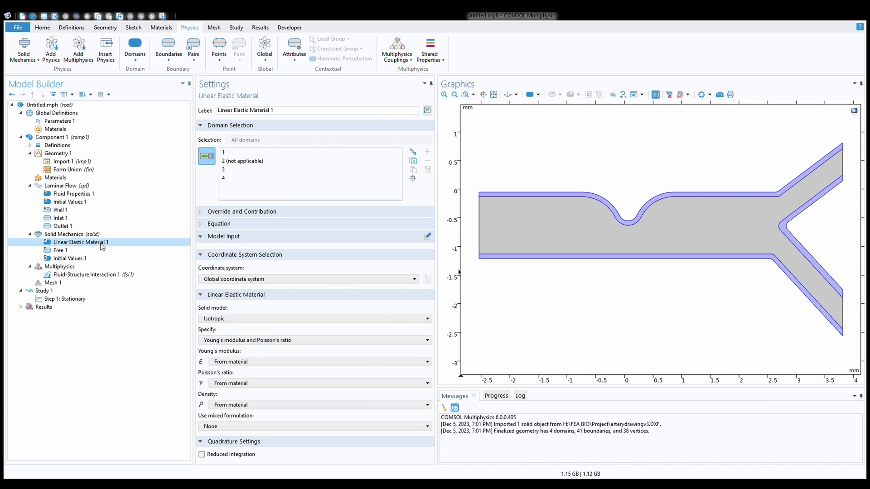
{"action": "left_click", "coordinate": [314, 362]}
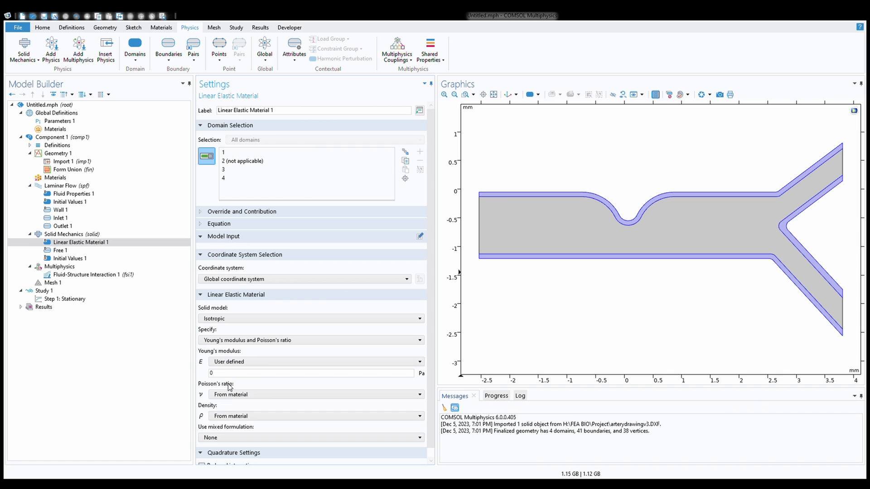
{"action": "left_click", "coordinate": [309, 416]}
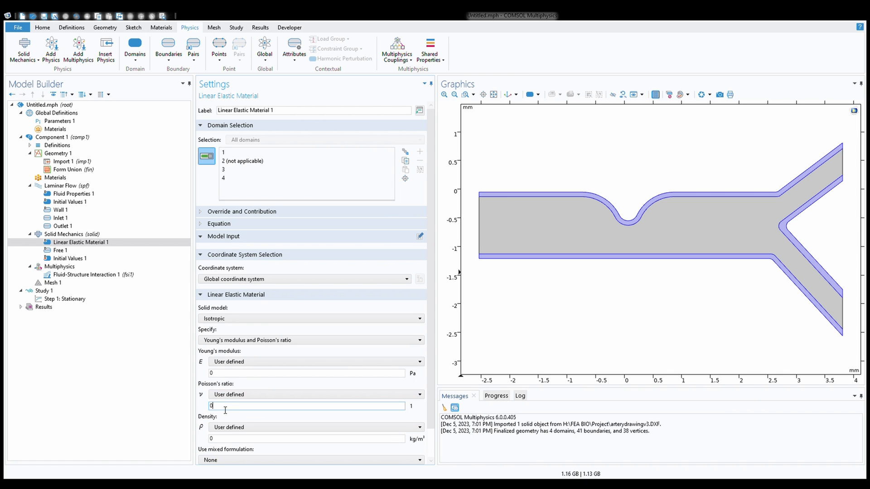
{"action": "type", "text": "0.49"}
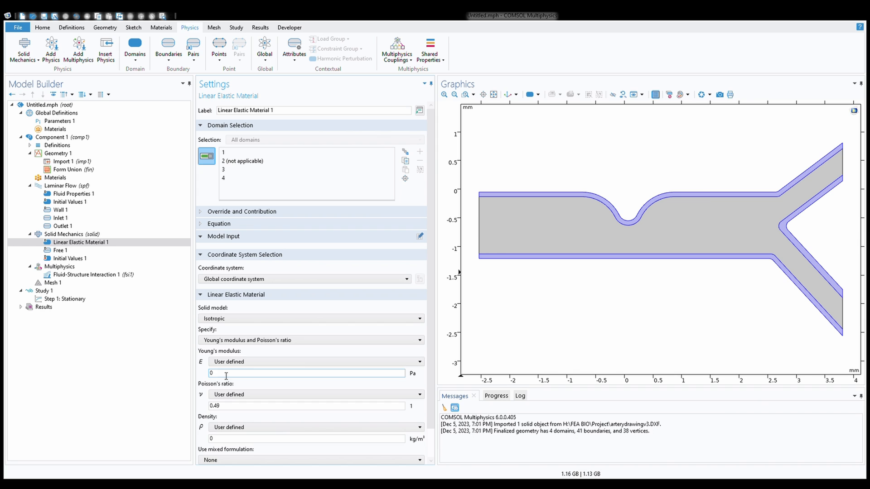
{"action": "type", "text": "5000"}
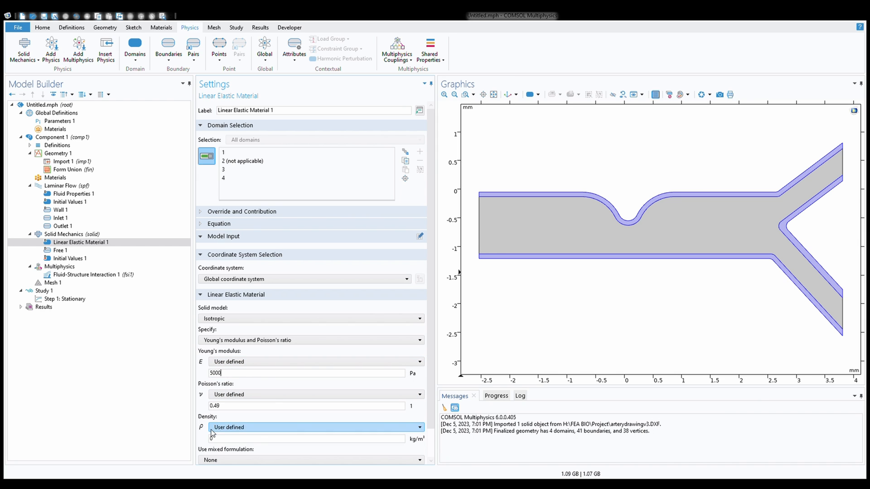
{"action": "type", "text": "130"}
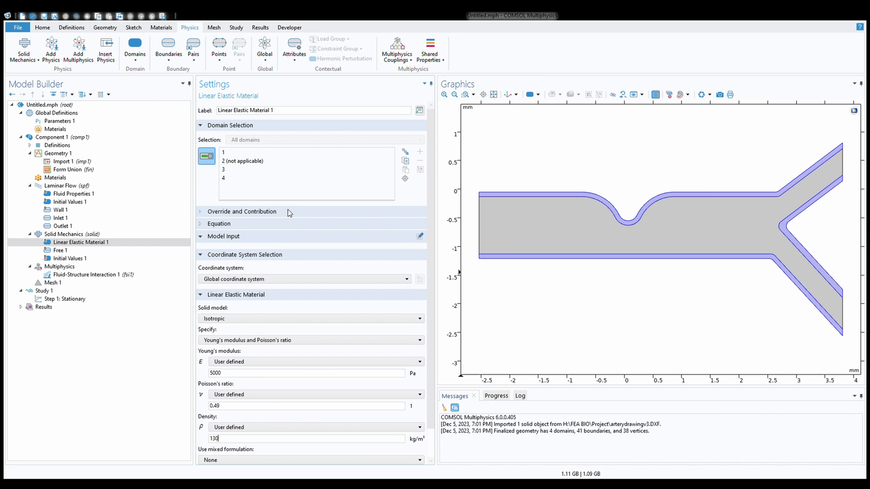
{"action": "left_click", "coordinate": [21, 49]}
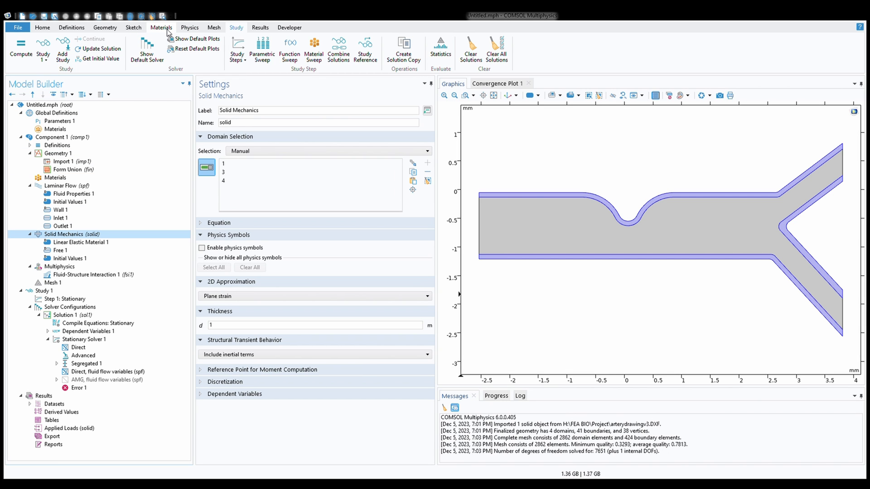
Add a Fixed Constraint on the wall end boundaries near the inlet and outlet branches
{"action": "left_click", "coordinate": [166, 46]}
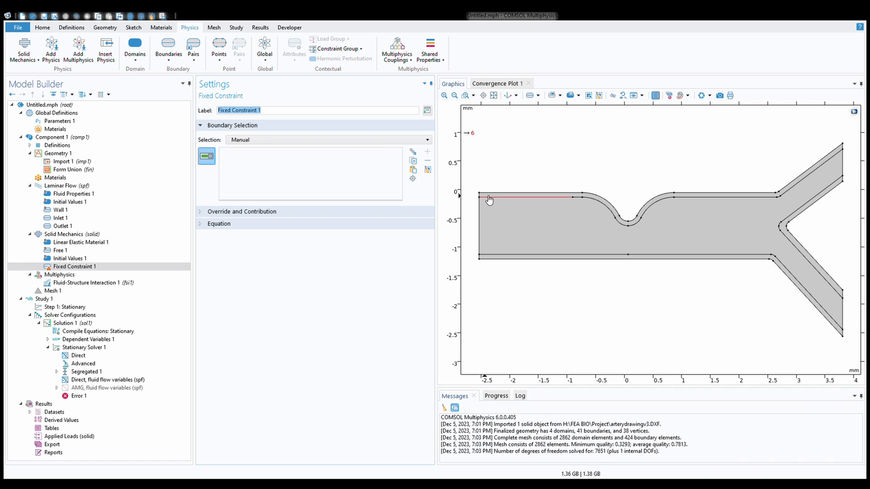
{"action": "left_click", "coordinate": [484, 256]}
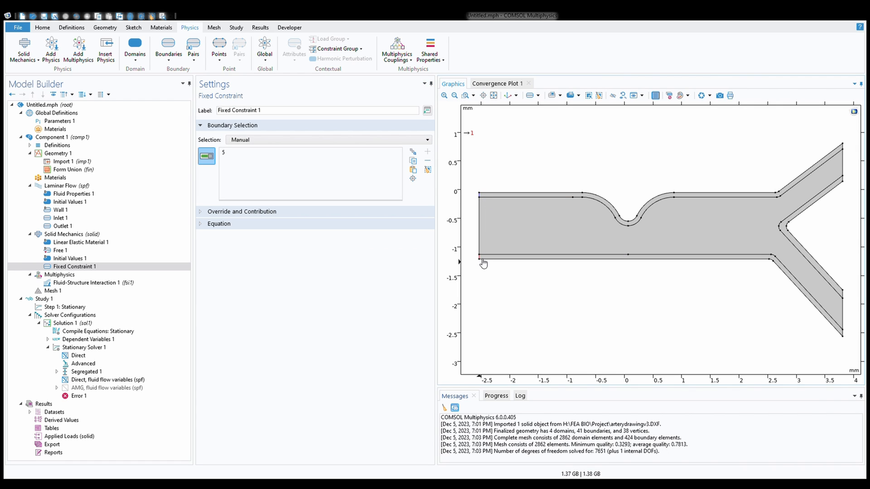
{"action": "left_click", "coordinate": [838, 161]}
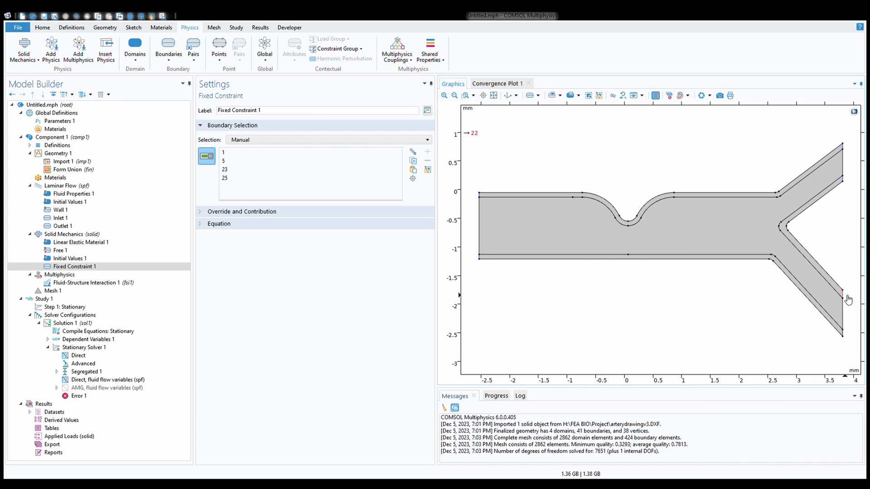
{"action": "left_click", "coordinate": [842, 293]}
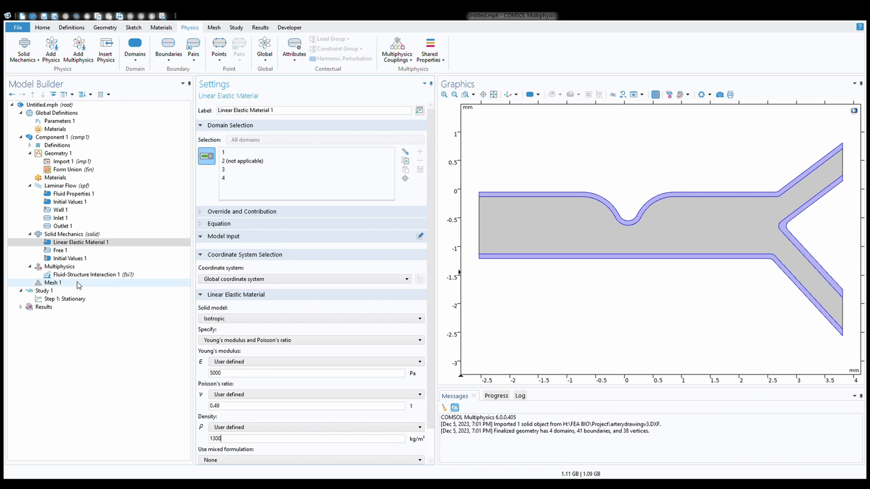
Build a physics-controlled normal mesh of 2862 triangular elements over the artery
{"action": "left_click", "coordinate": [52, 283]}
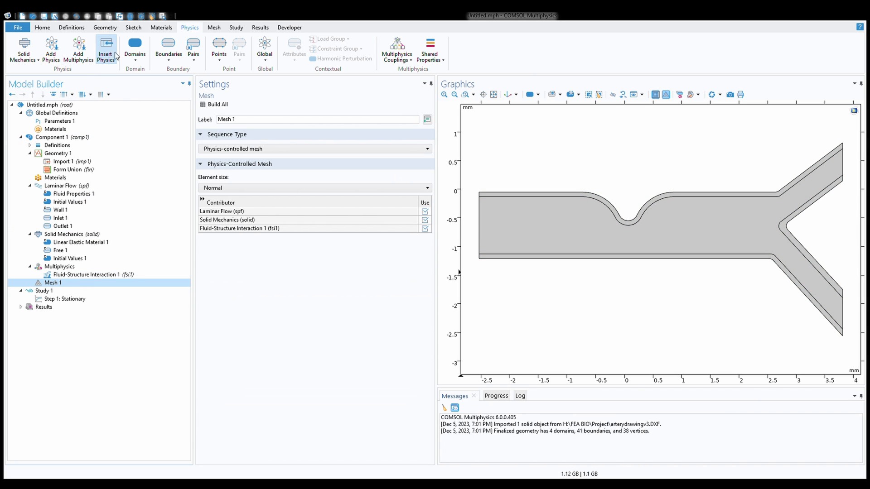
{"action": "left_click", "coordinate": [214, 27]}
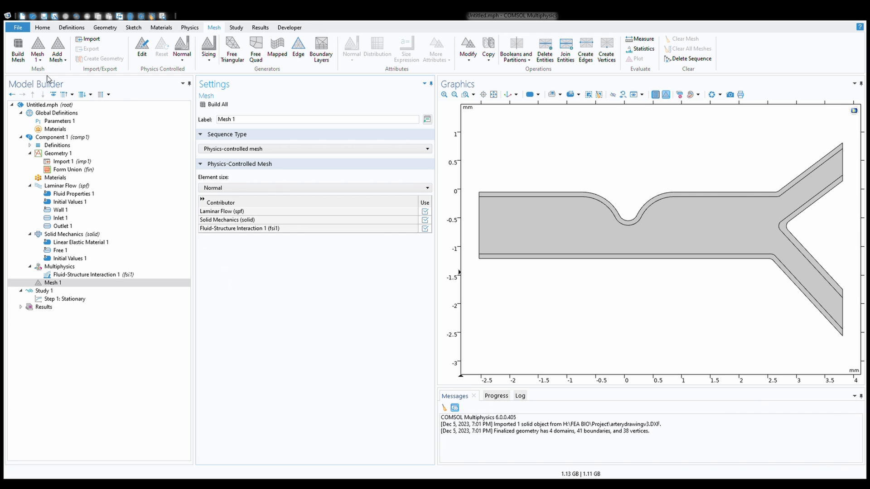
{"action": "left_click", "coordinate": [17, 48]}
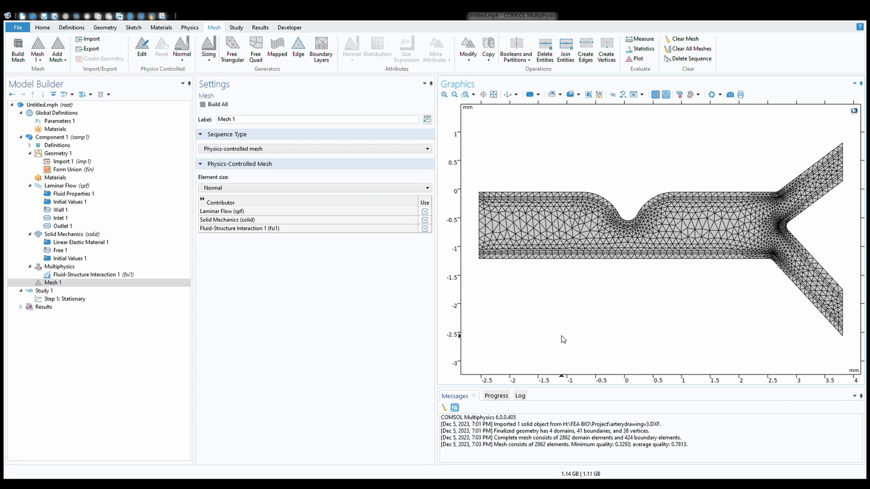
{"action": "left_click", "coordinate": [43, 291]}
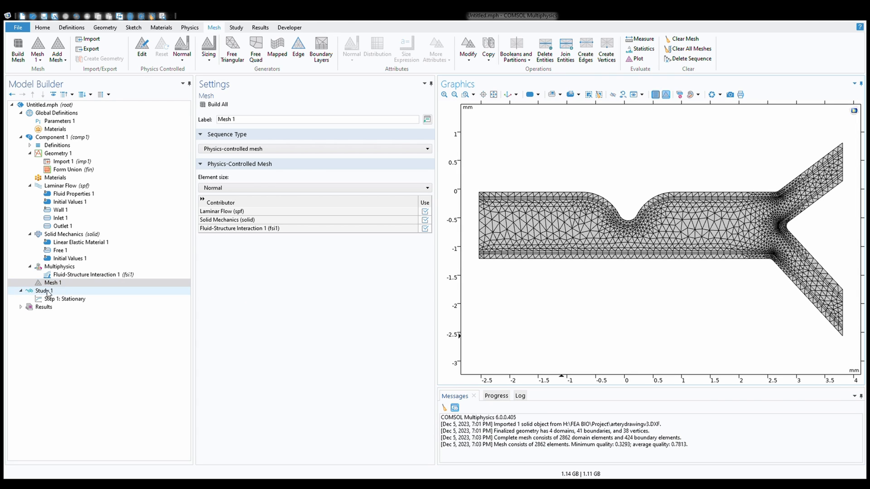
Compute Study 1 to solve the stationary fluid-structure model
{"action": "left_click", "coordinate": [43, 291]}
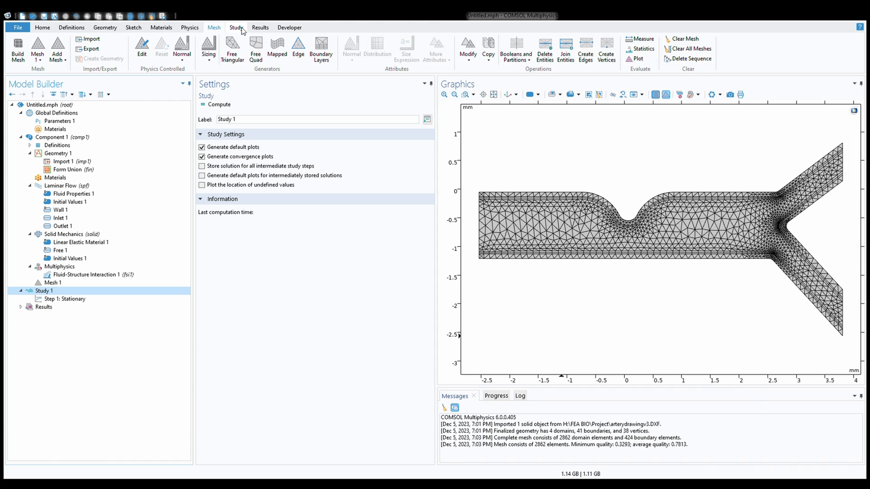
{"action": "left_click", "coordinate": [235, 27]}
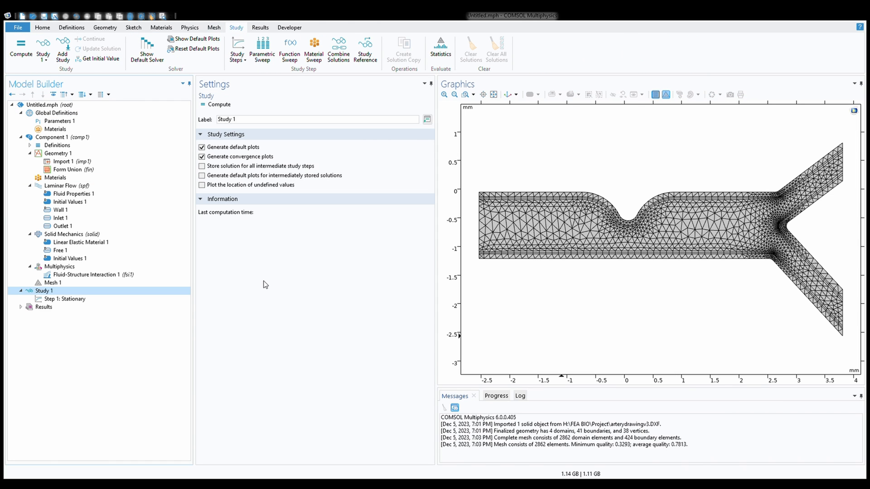
{"action": "left_click", "coordinate": [21, 49]}
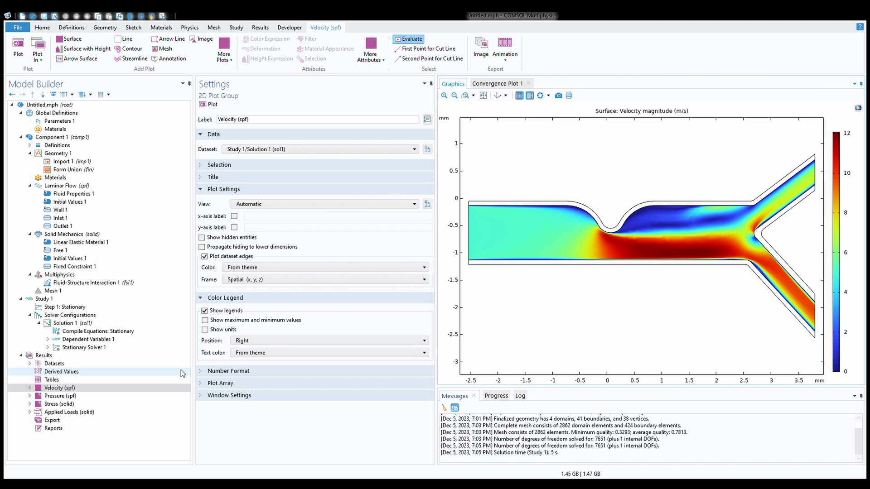
View the Pressure (spf) contour plot, then switch to the Stress (solid) von Mises plot
{"action": "left_click", "coordinate": [60, 396]}
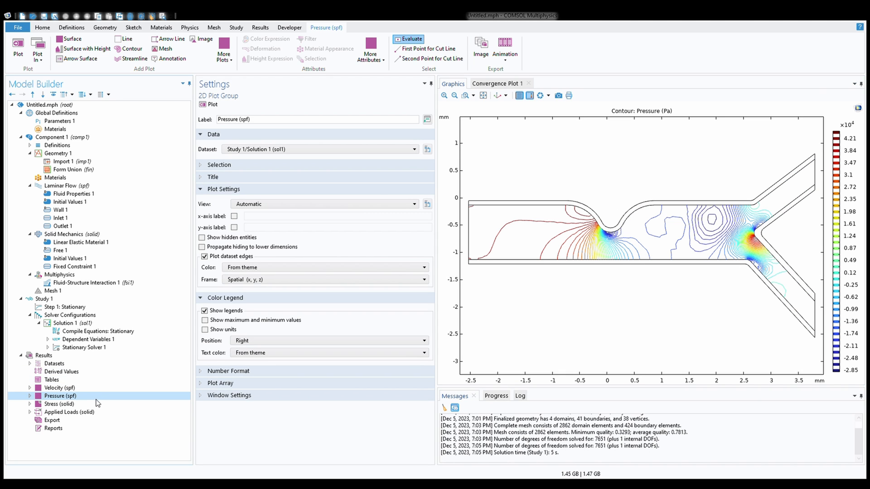
{"action": "left_click", "coordinate": [60, 405]}
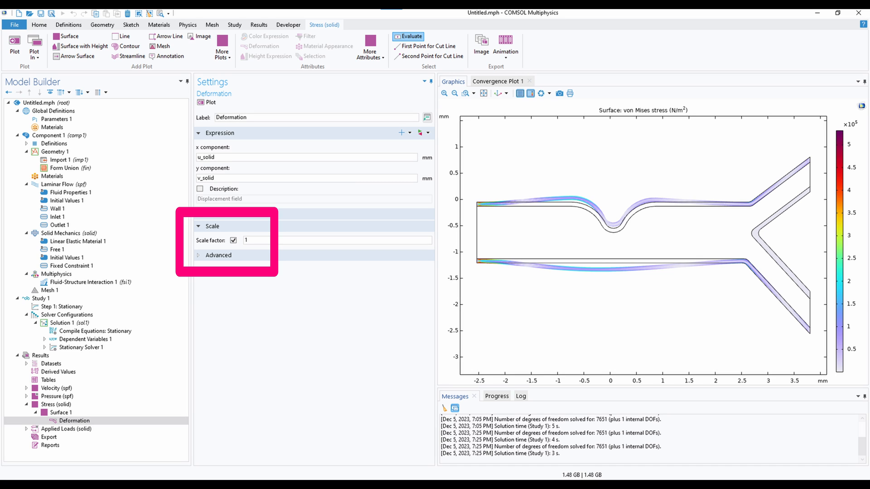
Set the deformation scale factor on the von Mises stress plot to 10 and replot
{"action": "left_click", "coordinate": [211, 214]}
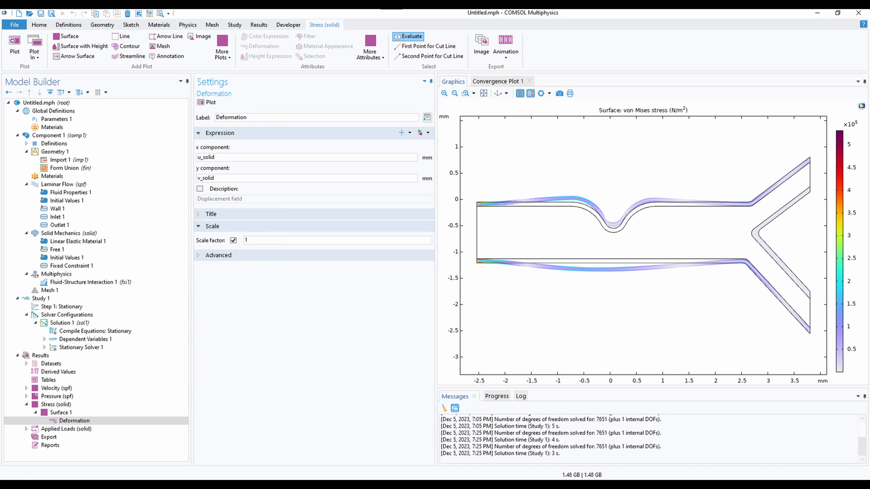
{"action": "type", "text": "10"}
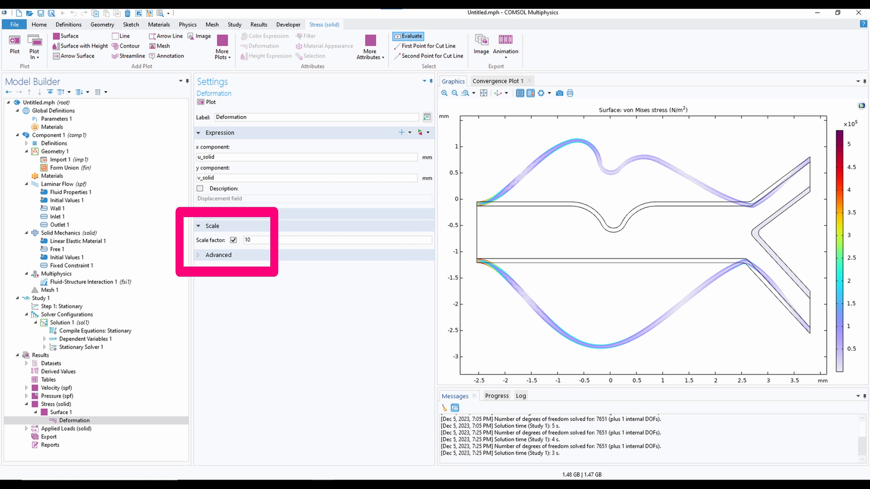
{"action": "left_click", "coordinate": [211, 214]}
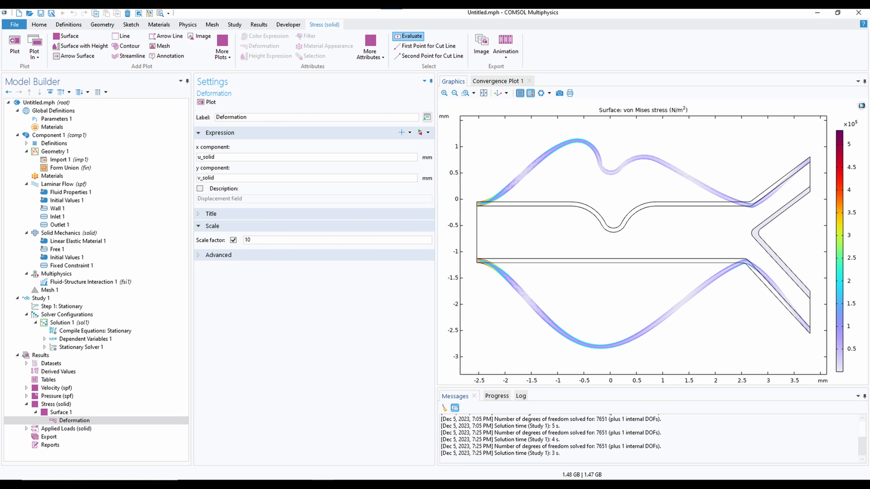